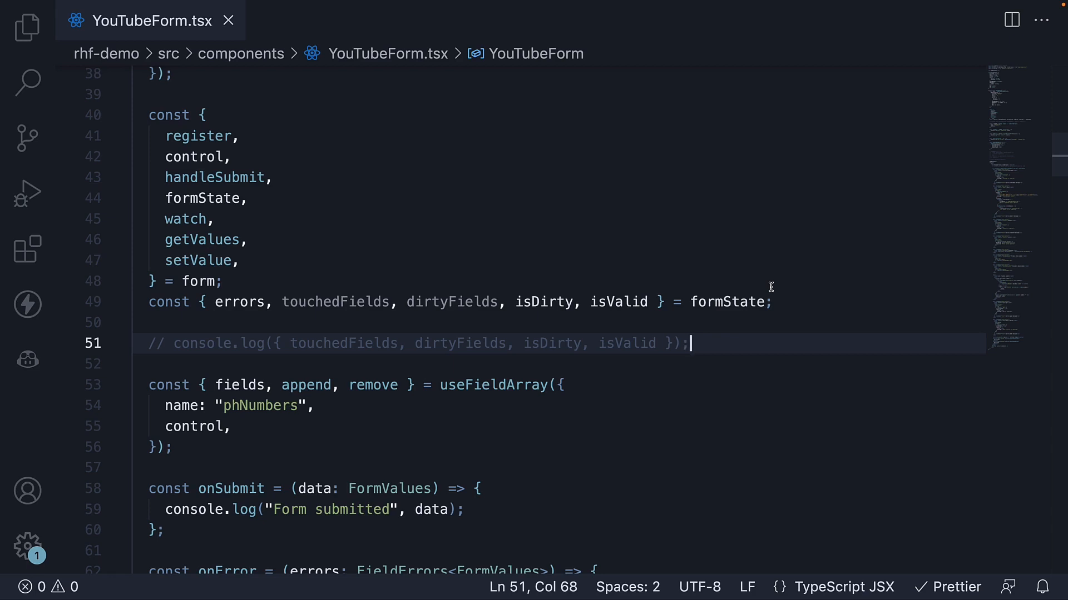
Destructure isSubmitting from formState and log it with console.log({ isSubmitting })
scroll(down, 3)
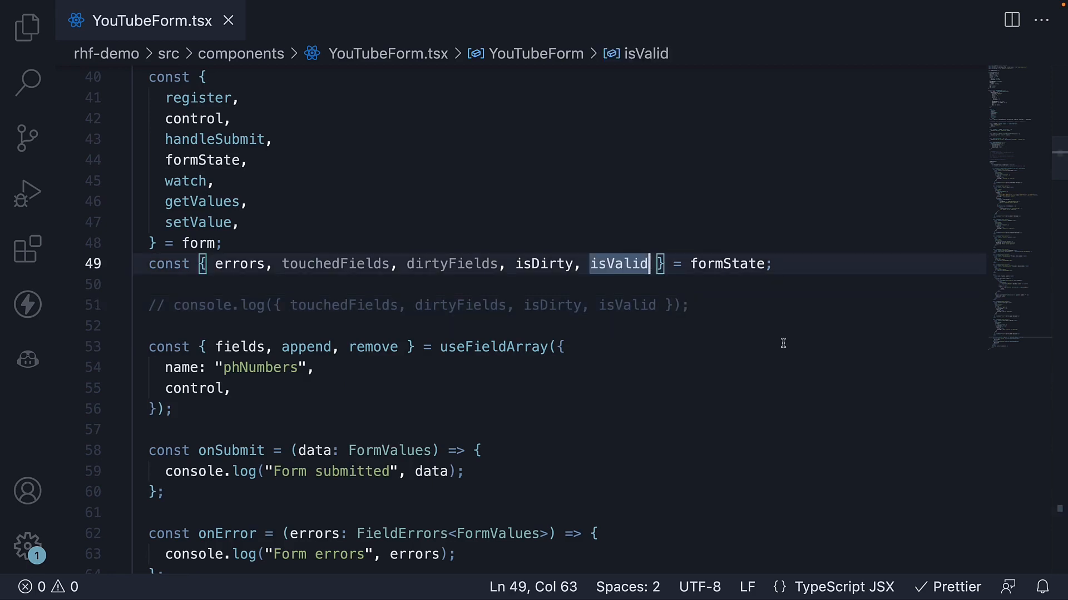
text(, isSubmitting)
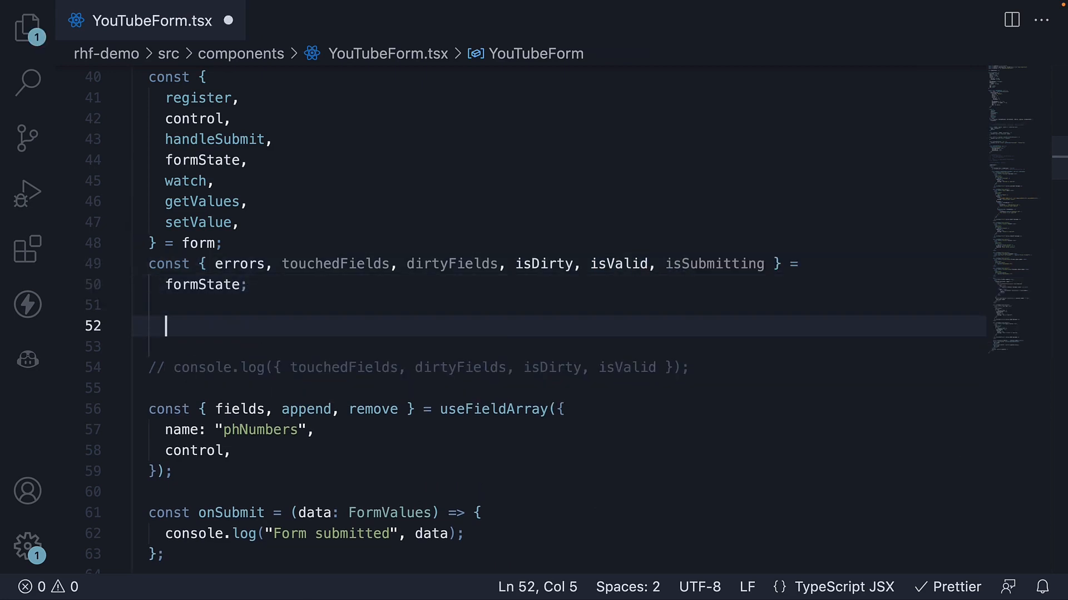
text(console.log({ isSubmitting });)
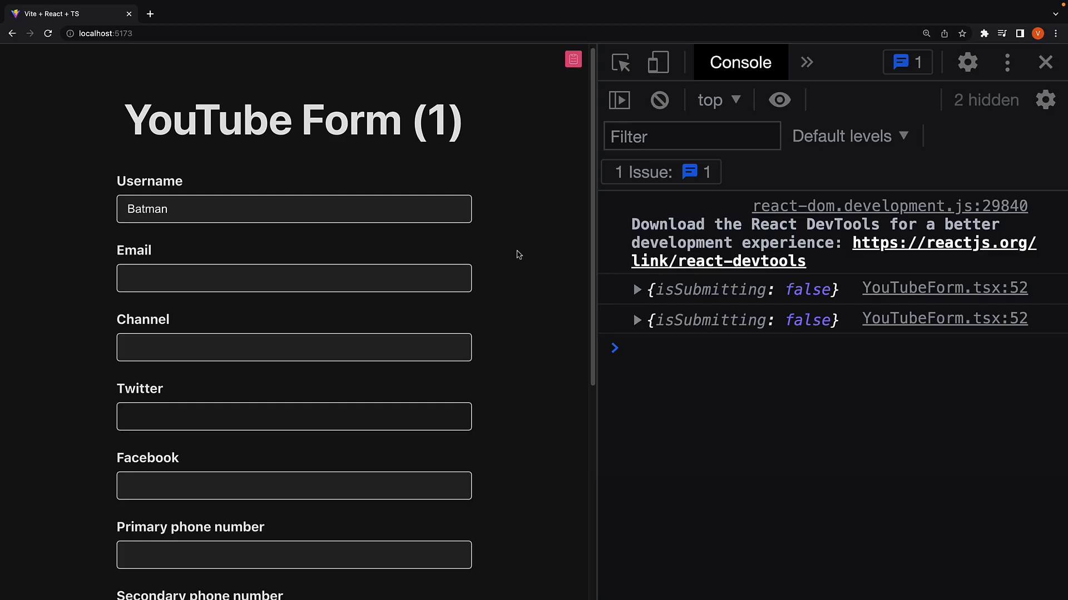
mouse_move(715, 328)
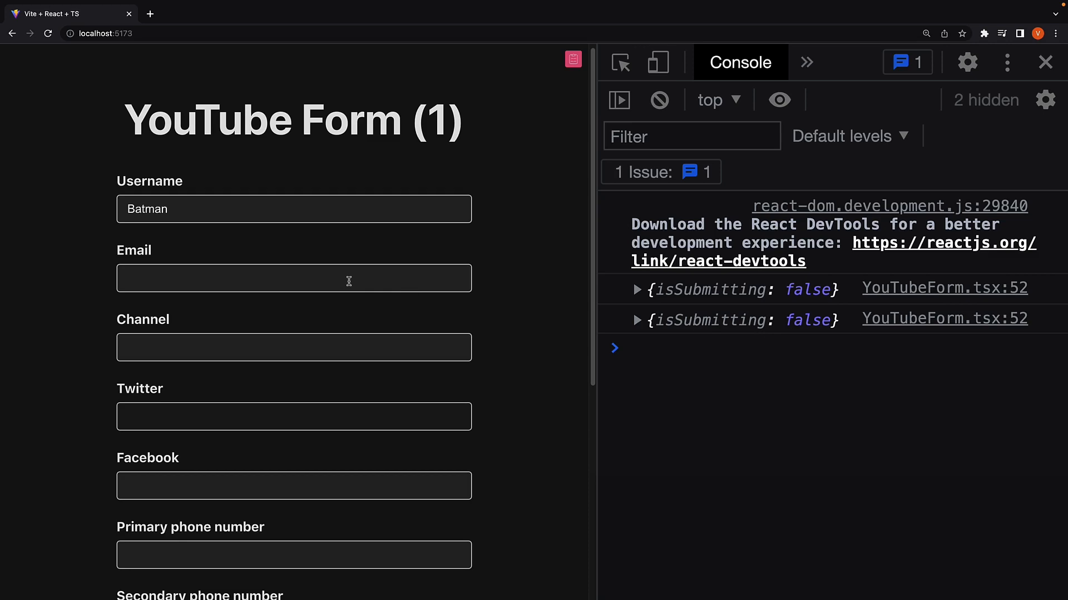
Submit the filled form and watch isSubmitting flip true then false in the console
scroll(down, 3)
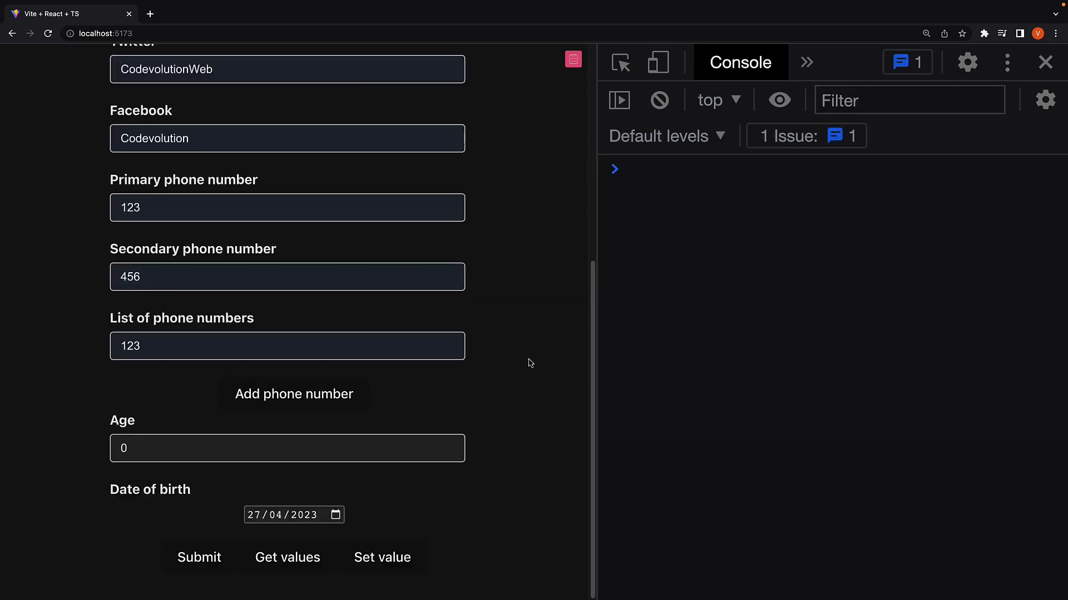
click(199, 557)
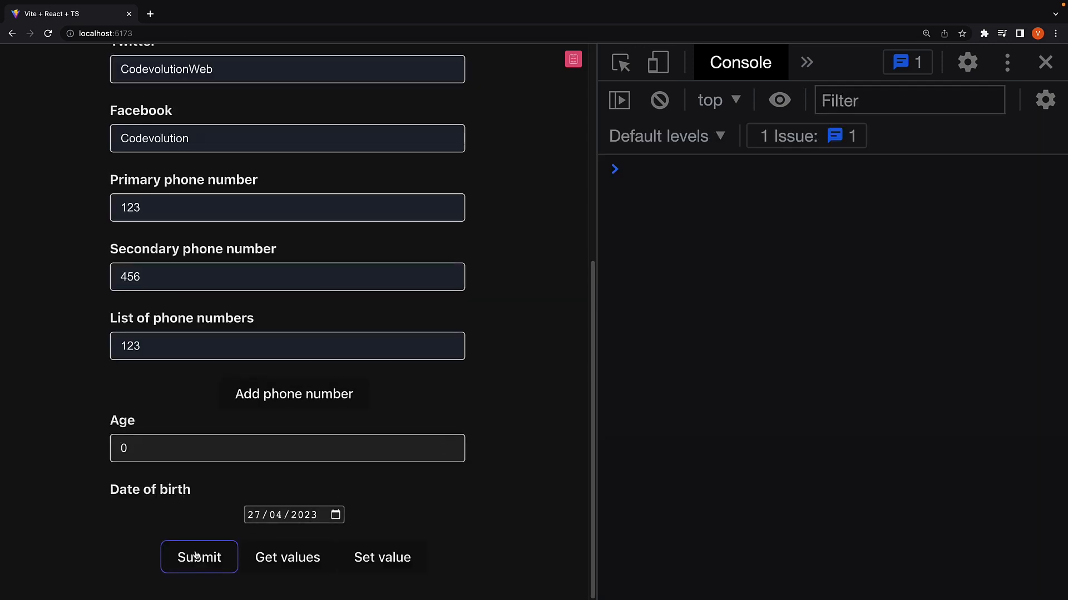
click(199, 557)
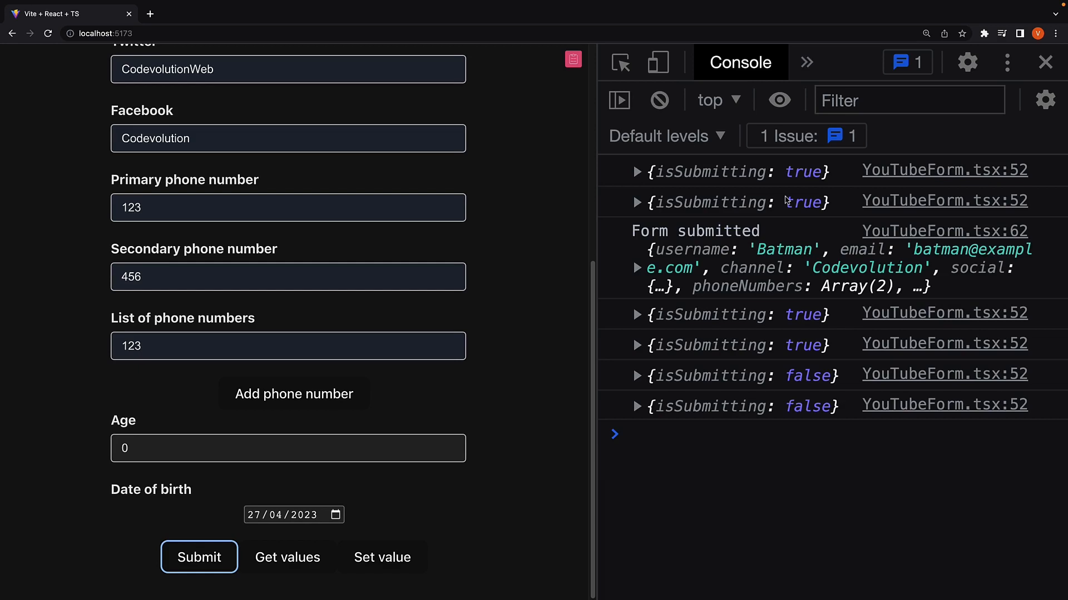
mouse_move(812, 190)
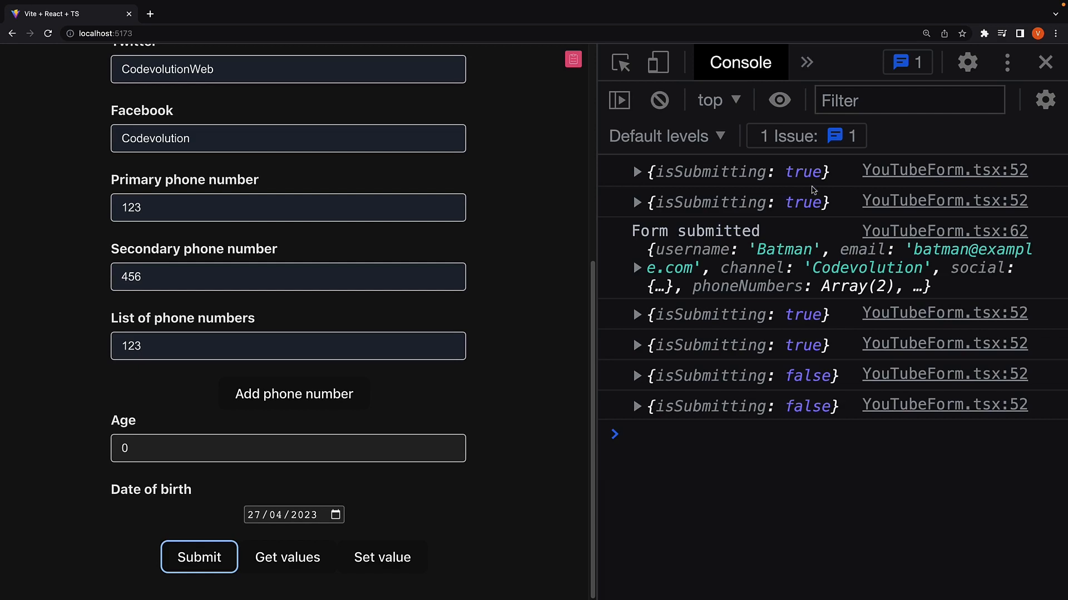
mouse_move(804, 373)
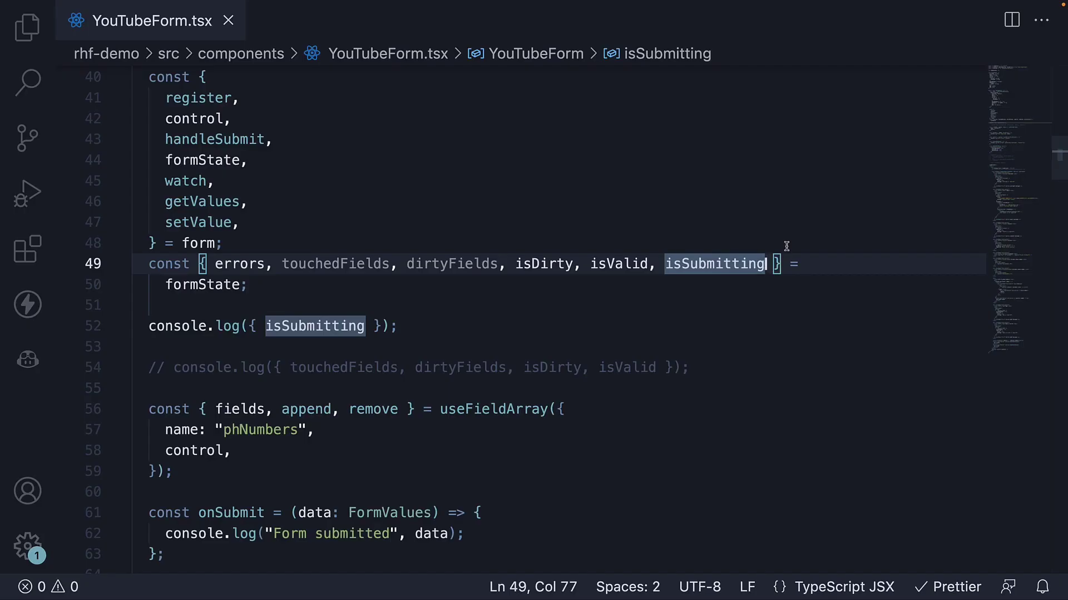
Destructure isSubmitted from formState and log it beside isSubmitting
text(, isSubmitted)
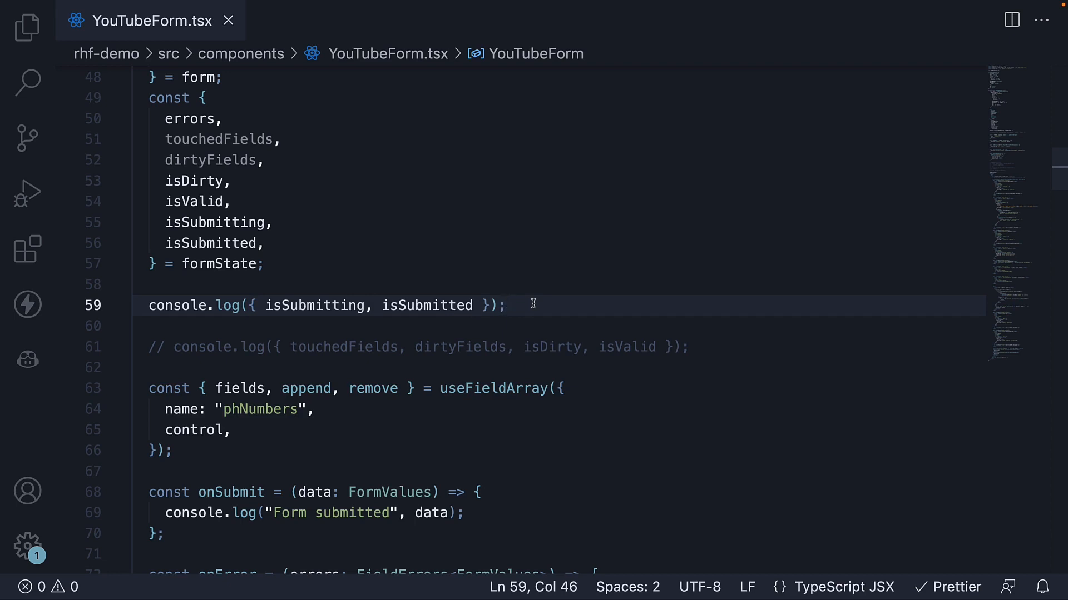
click(506, 305)
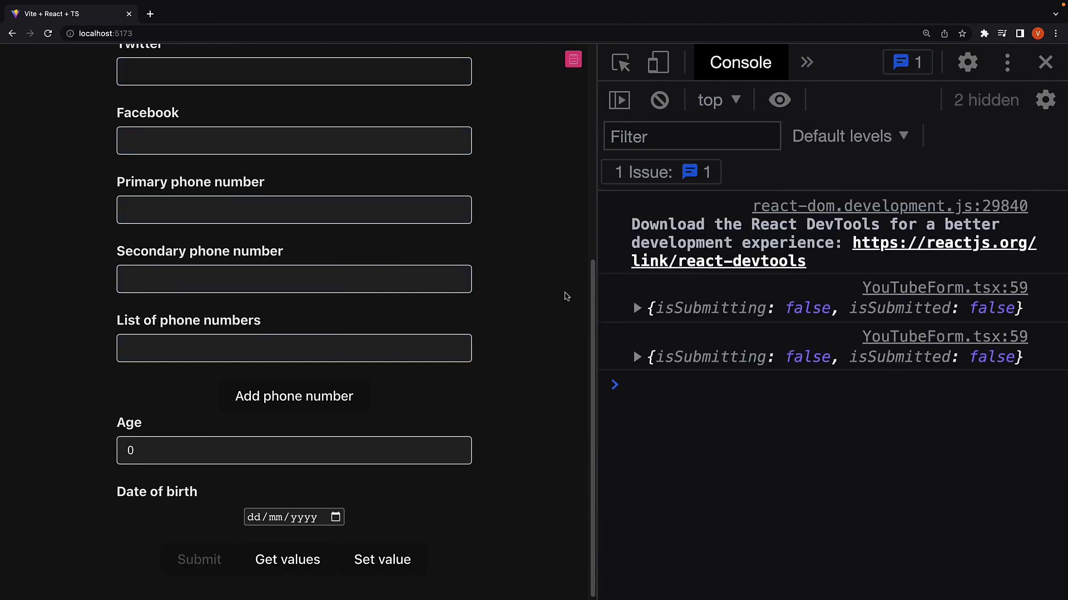
mouse_move(922, 315)
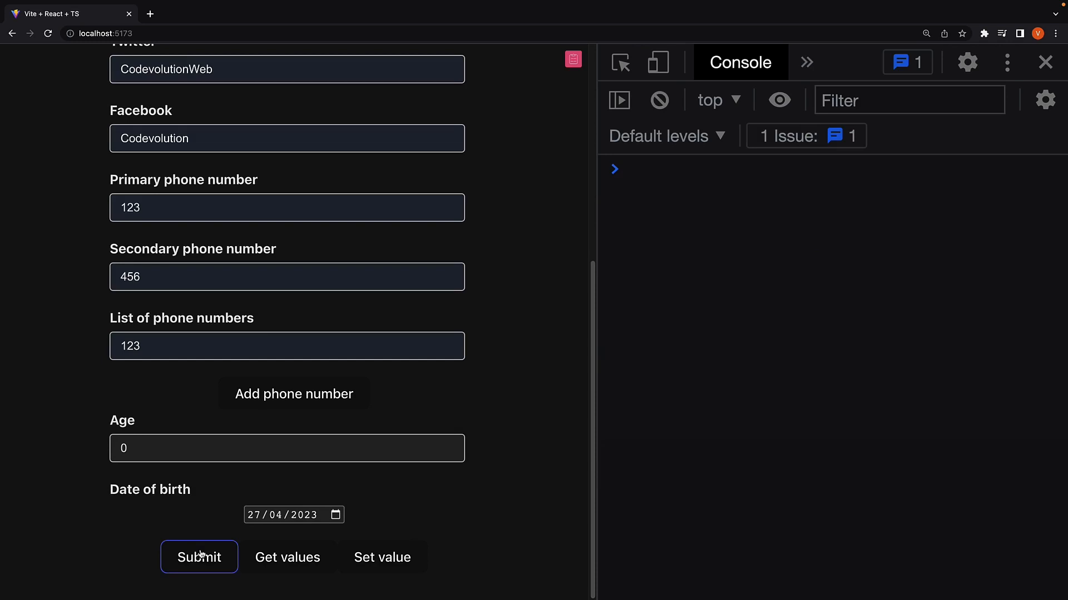
Submit the form to see isSubmitting end false with isSubmitted true
click(199, 557)
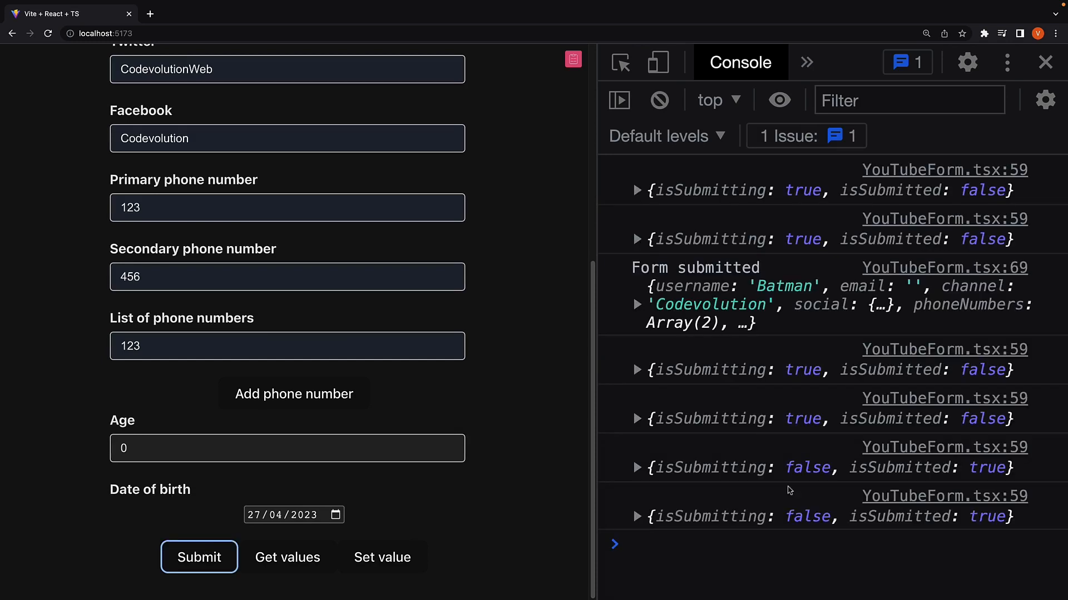
mouse_move(986, 470)
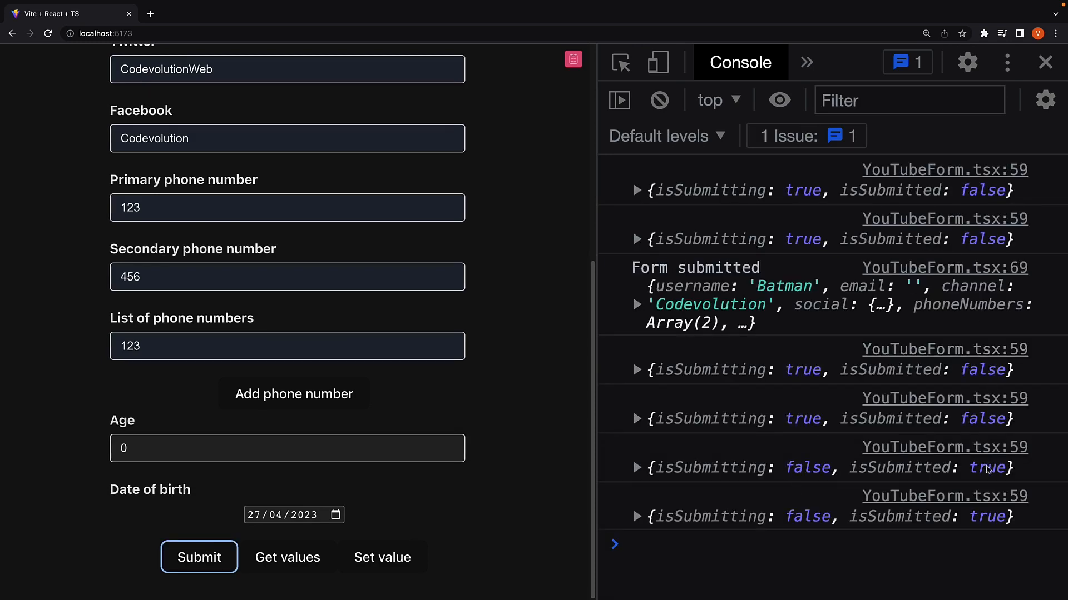
mouse_move(983, 522)
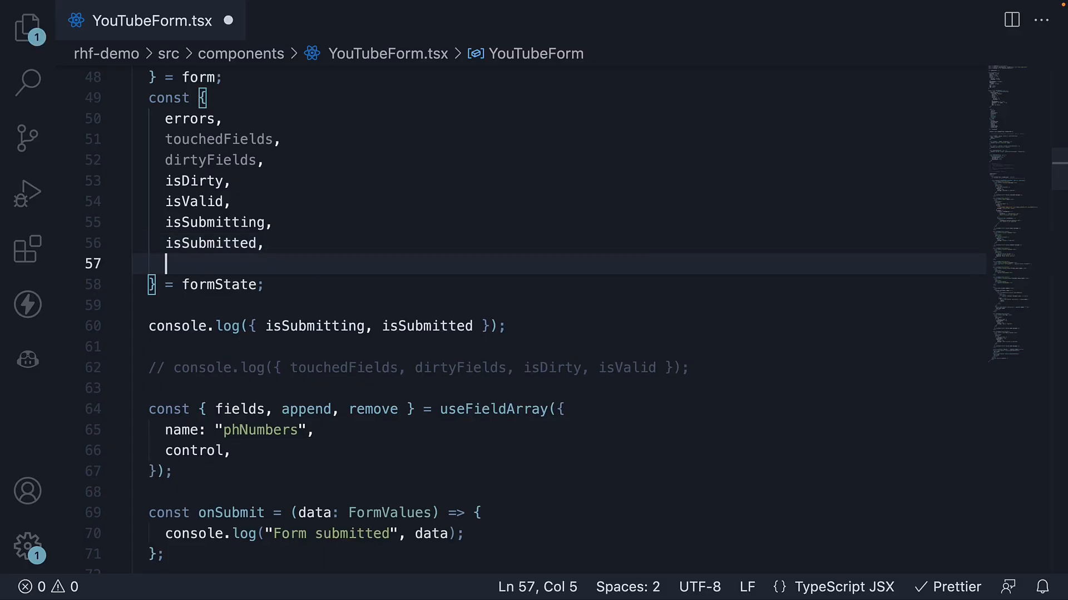
Add isSubmitSuccessful to the values destructured from formState
text(isSubmitSuccessful)
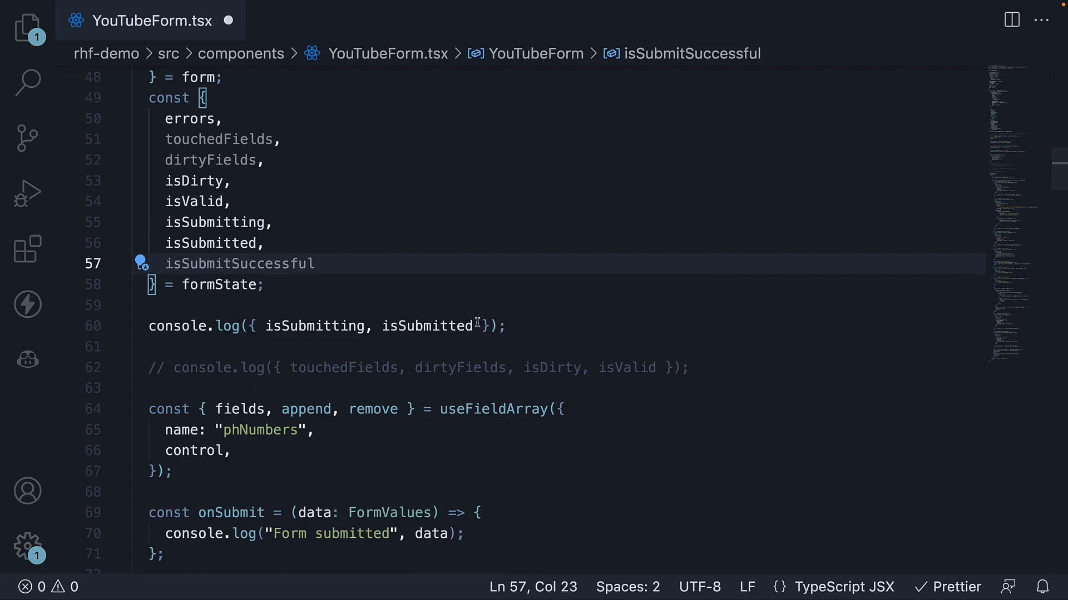
mouse_move(489, 325)
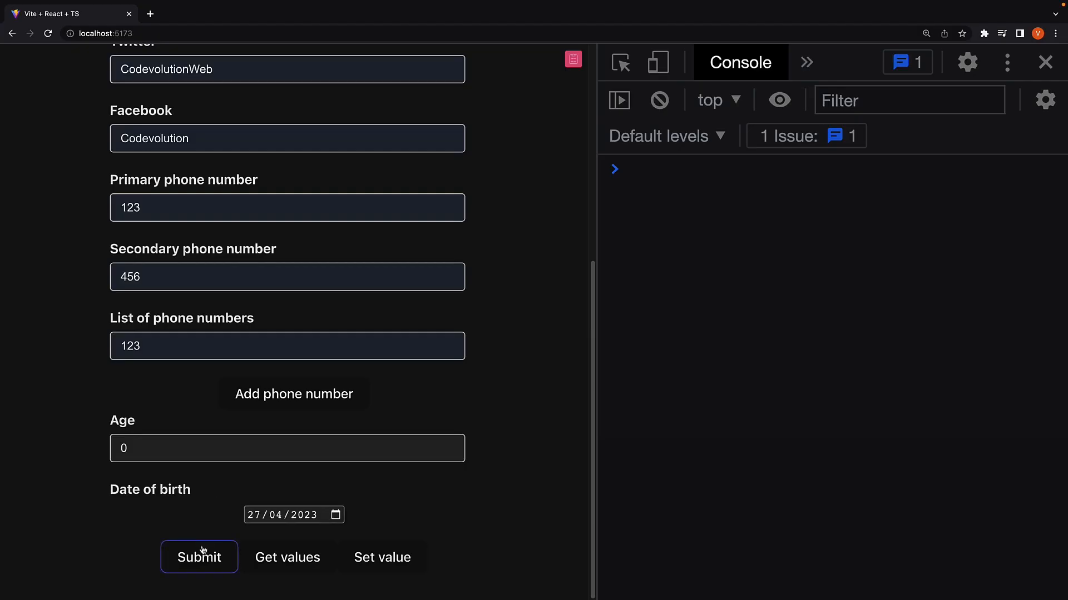
Submit once with valid data, then with the invalid email batman, comparing isSubmitSuccessful true and false
click(199, 557)
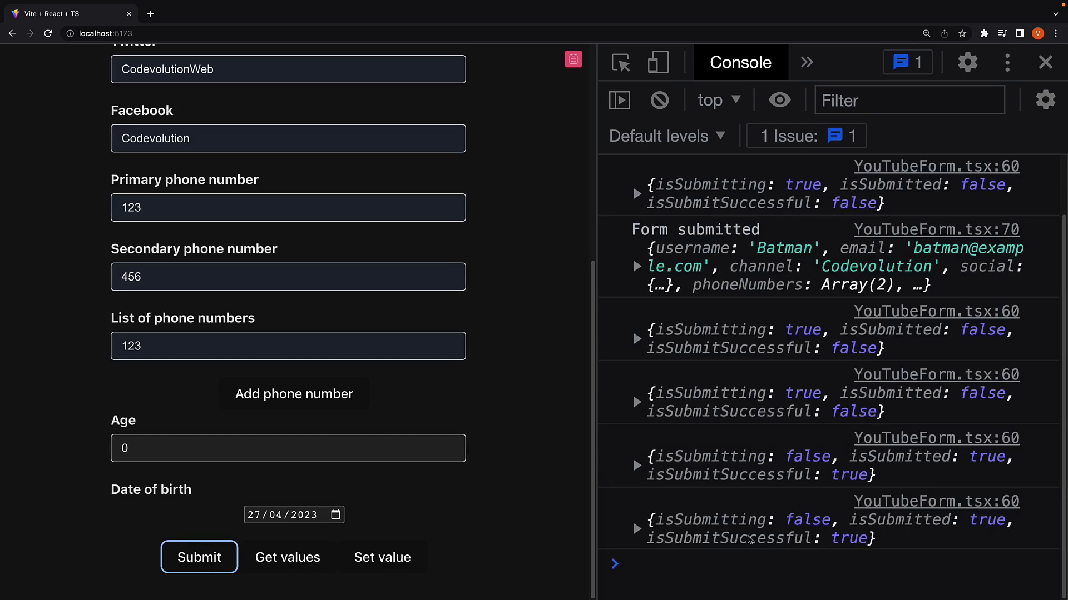
mouse_move(844, 541)
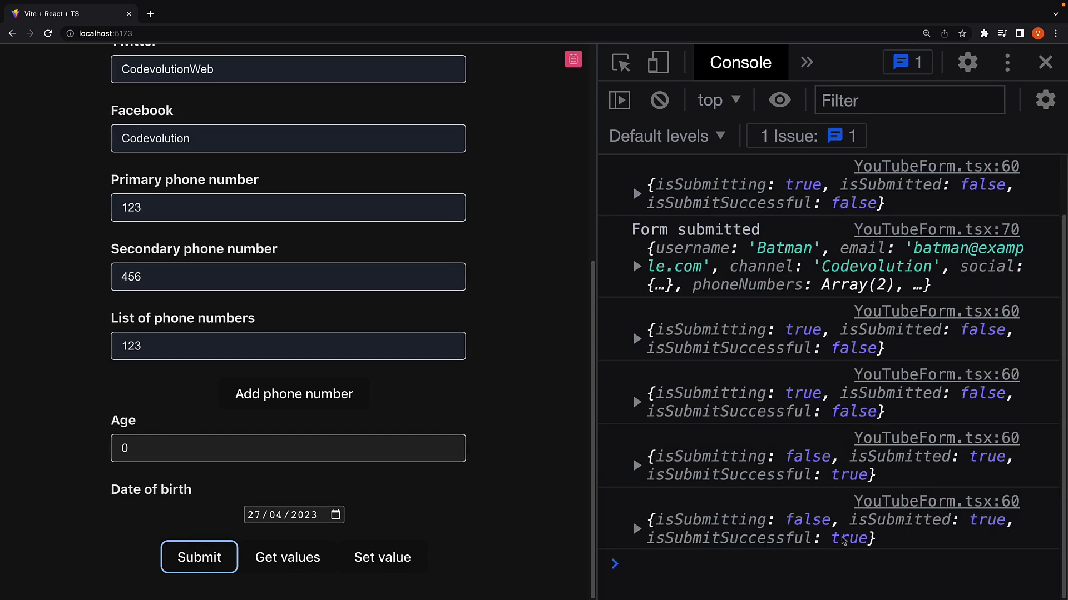
mouse_move(562, 445)
text(batman)
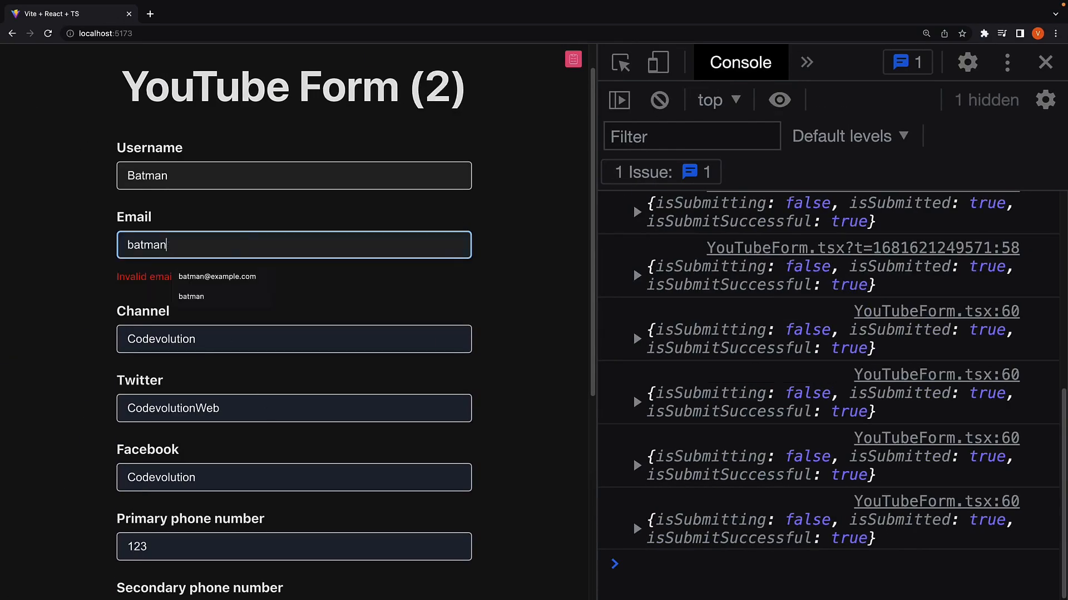
scroll(down, 3)
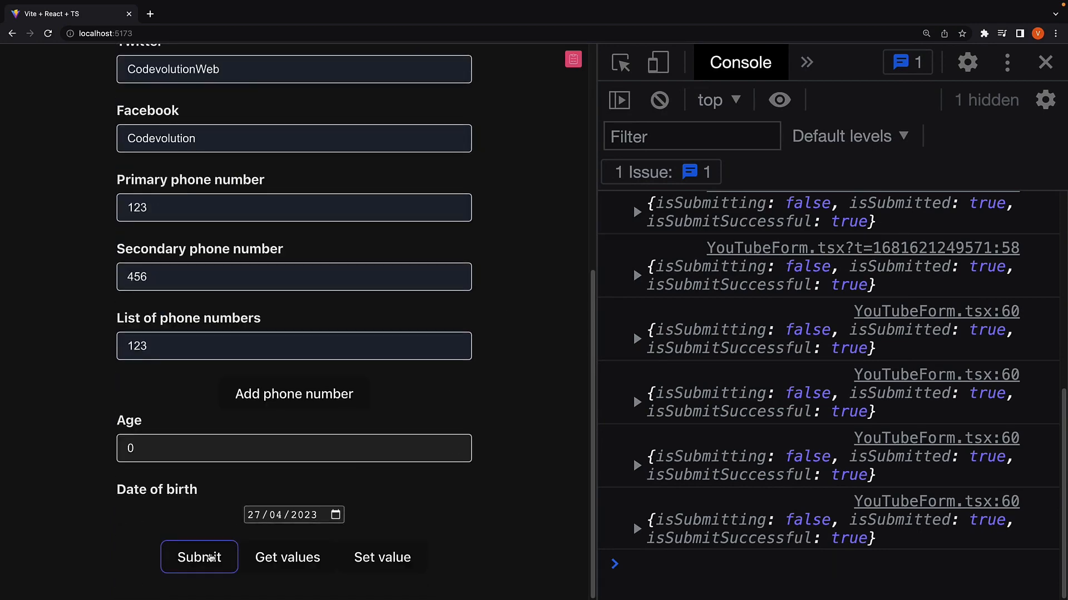
click(199, 557)
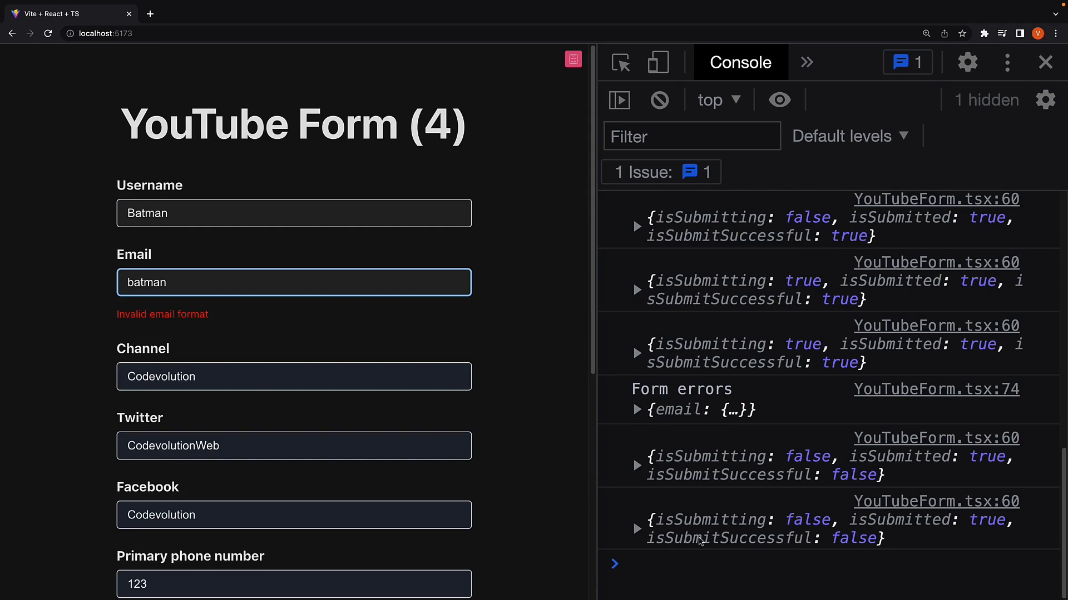
mouse_move(855, 546)
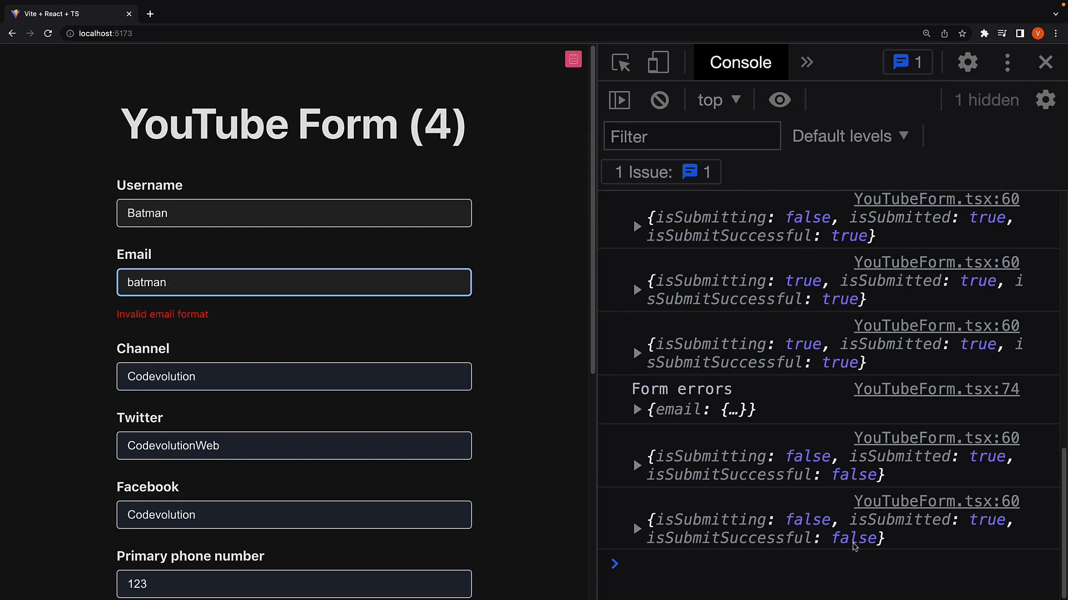
mouse_move(177, 325)
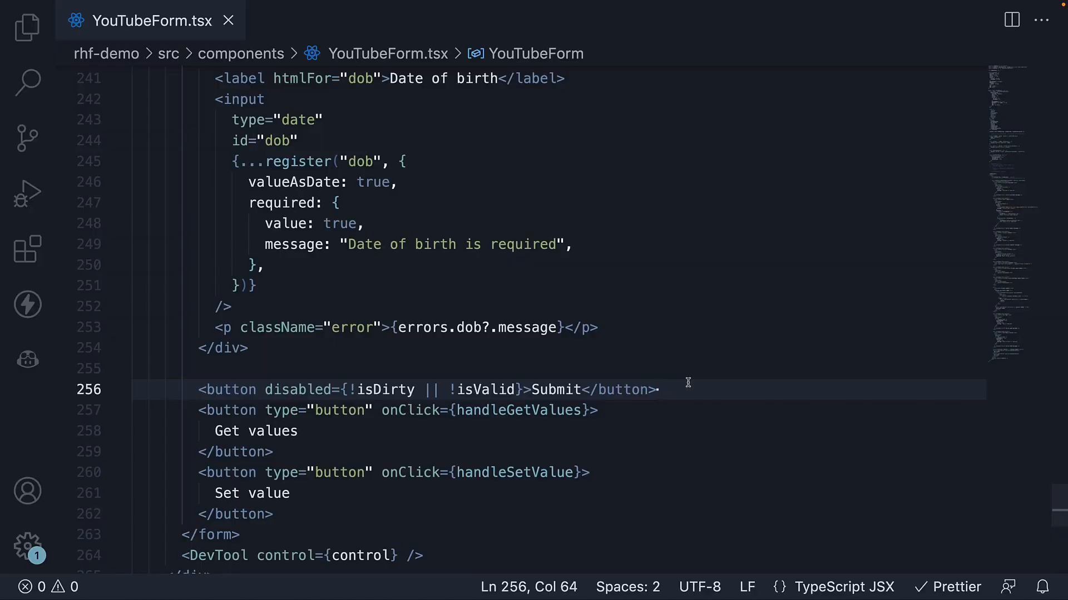
Destructure submitCount from formState and add it to the console.log call
scroll(up, 3)
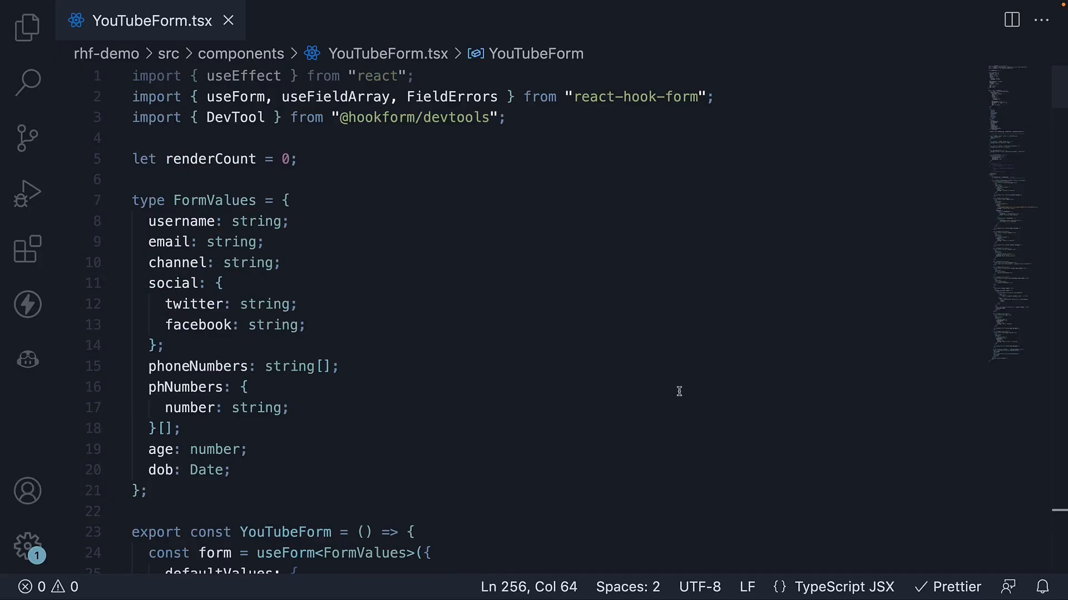
text(submi)
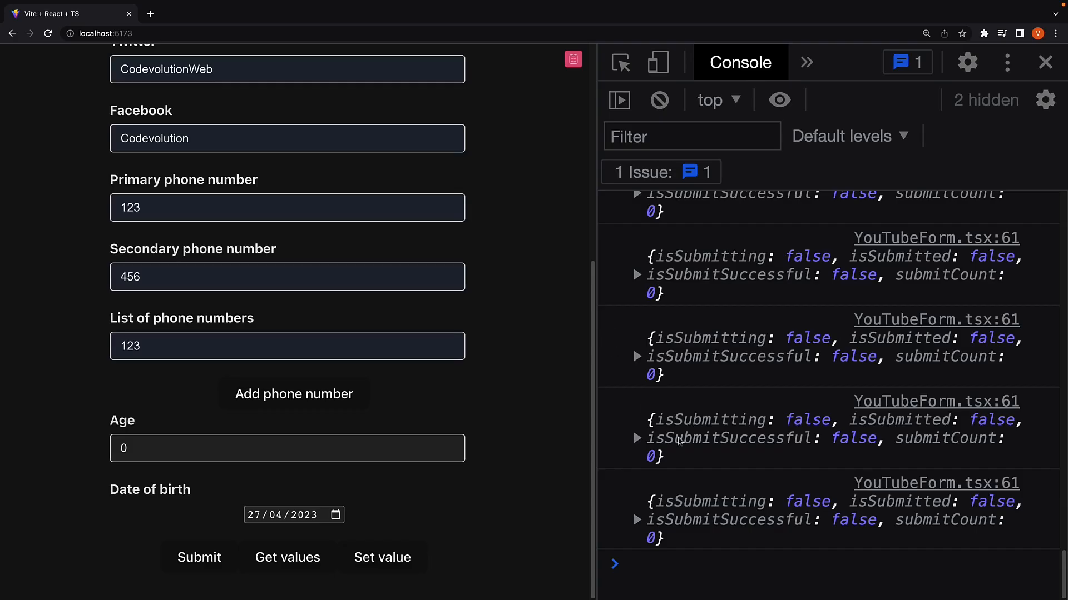
mouse_move(661, 546)
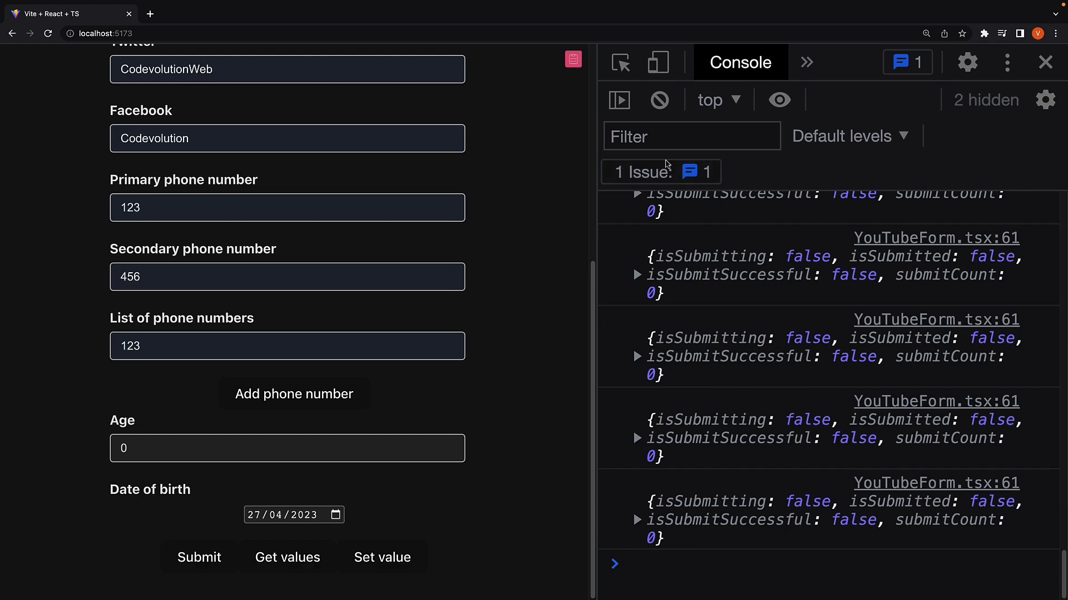
Clear the console and submit the form repeatedly, watching submitCount rise to 1, then 2
click(658, 100)
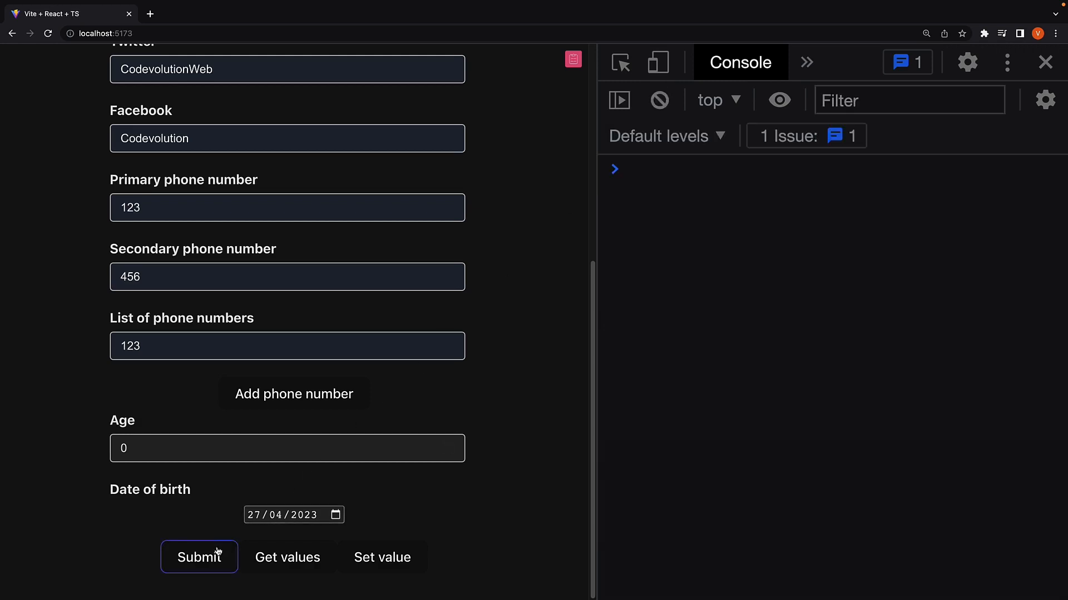
click(199, 558)
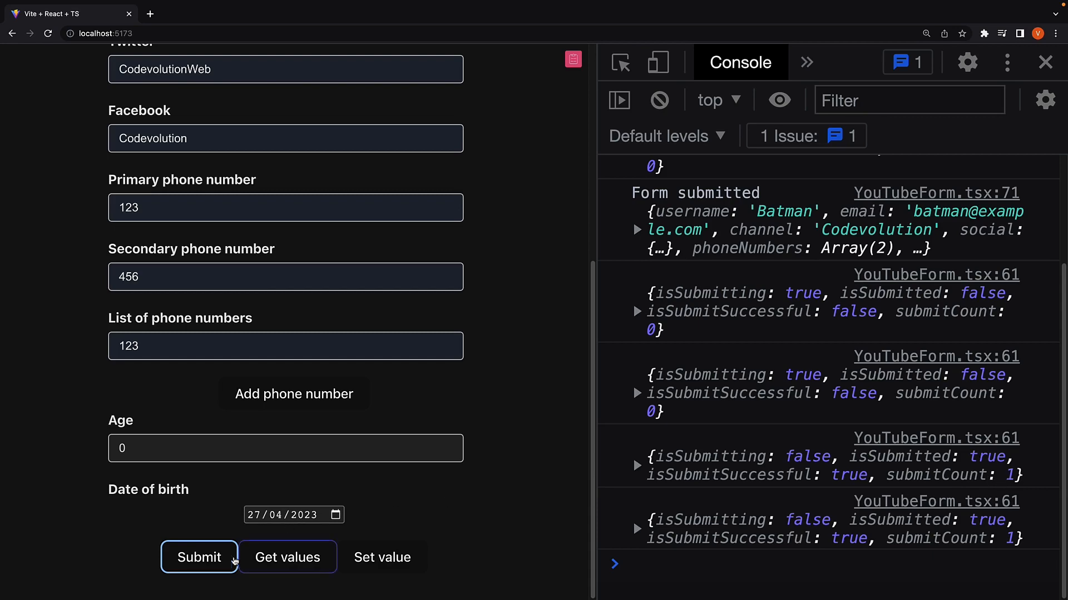
click(200, 557)
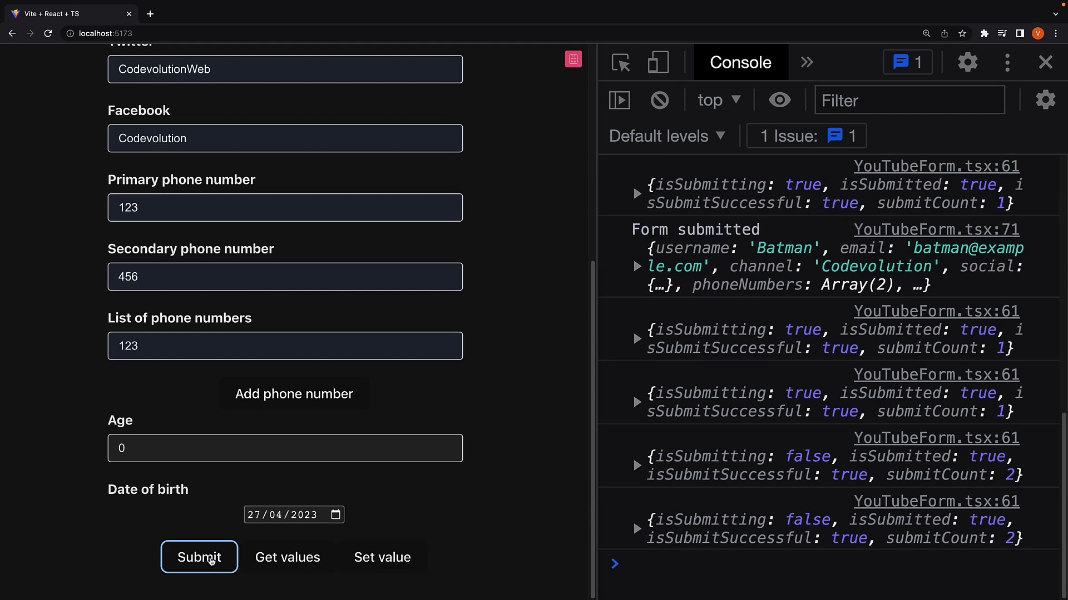
click(199, 558)
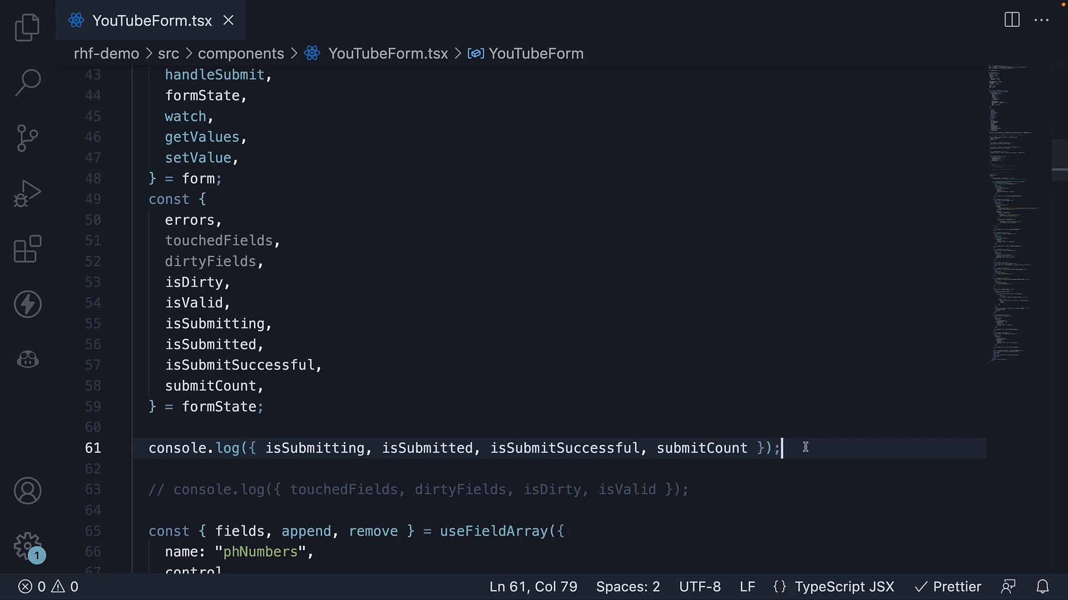
Extend the Submit button's disabled prop to !isDirty || !isValid || isSubmitting
double_click(315, 448)
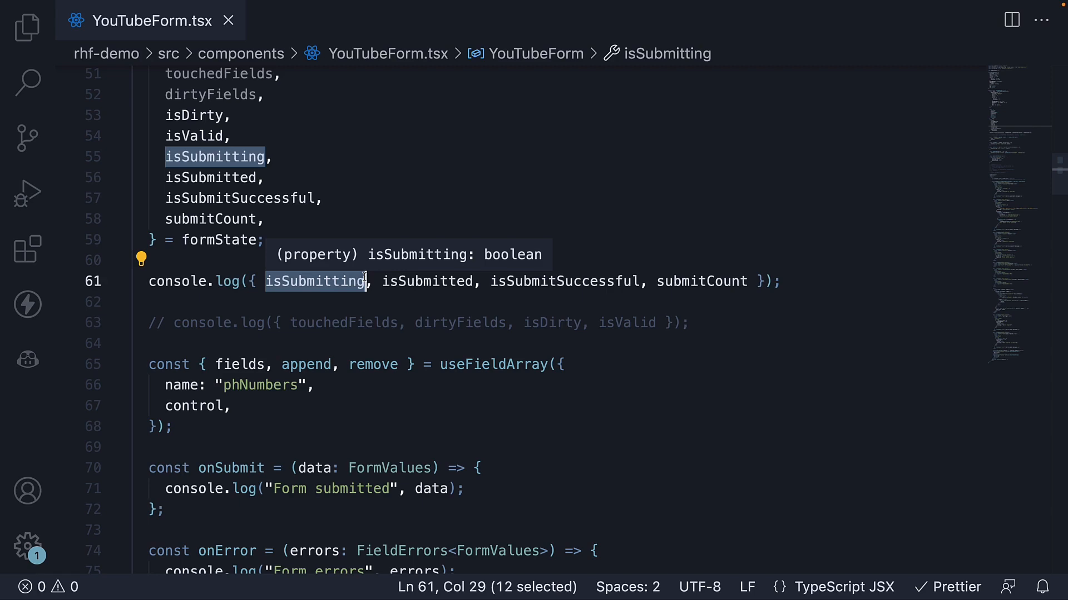
scroll(down, 3)
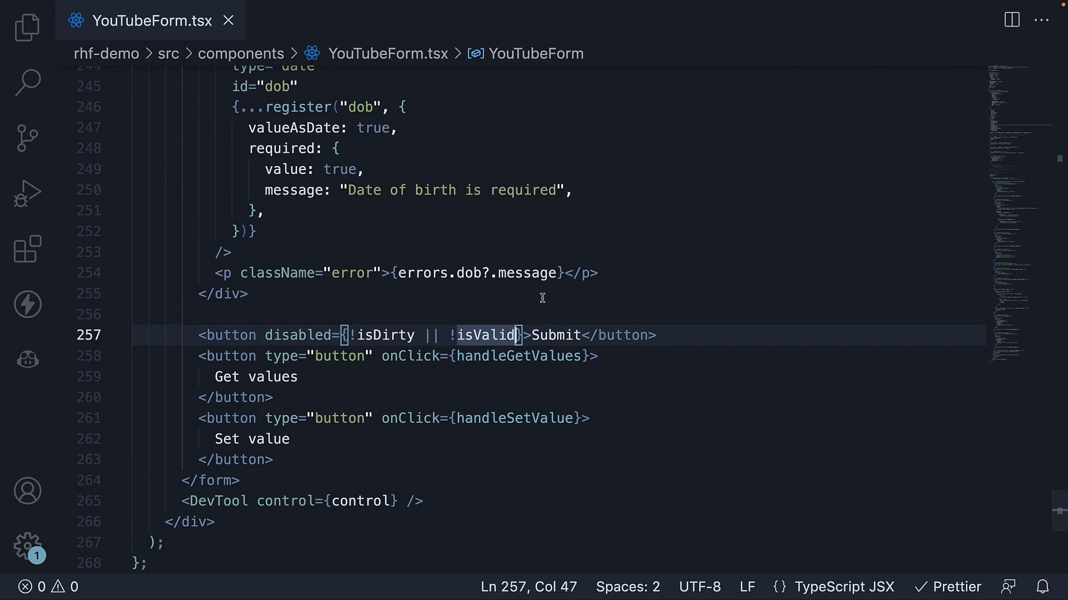
mouse_move(543, 298)
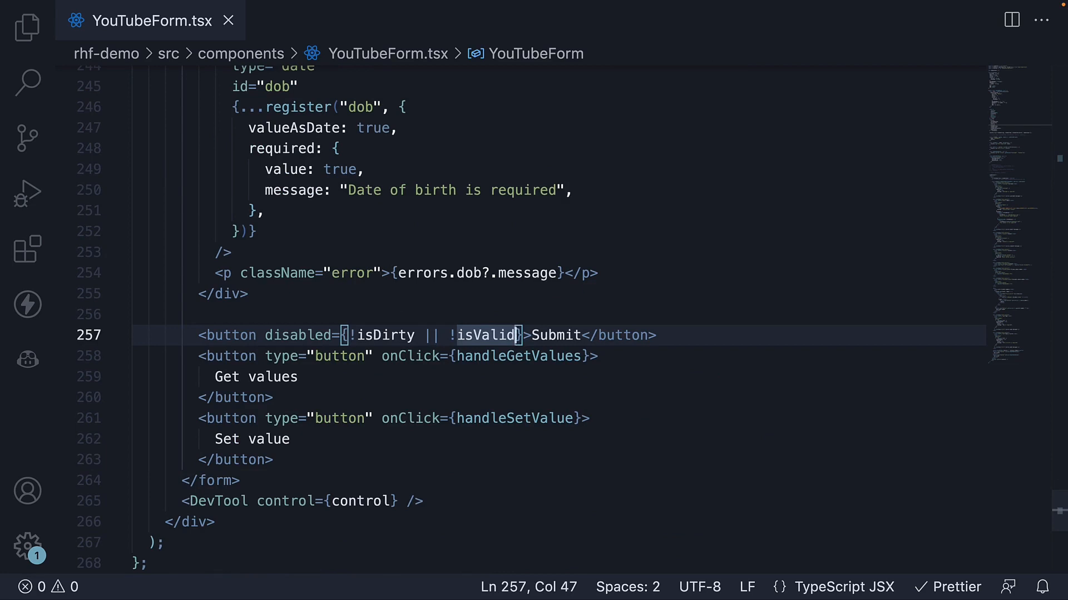
text(|| isSu)
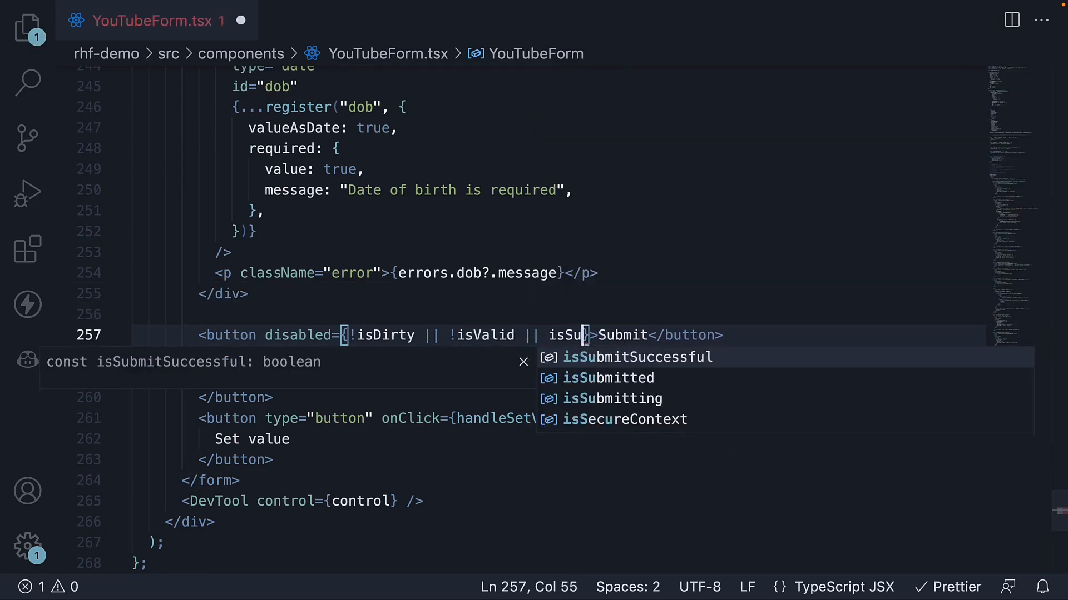
click(612, 398)
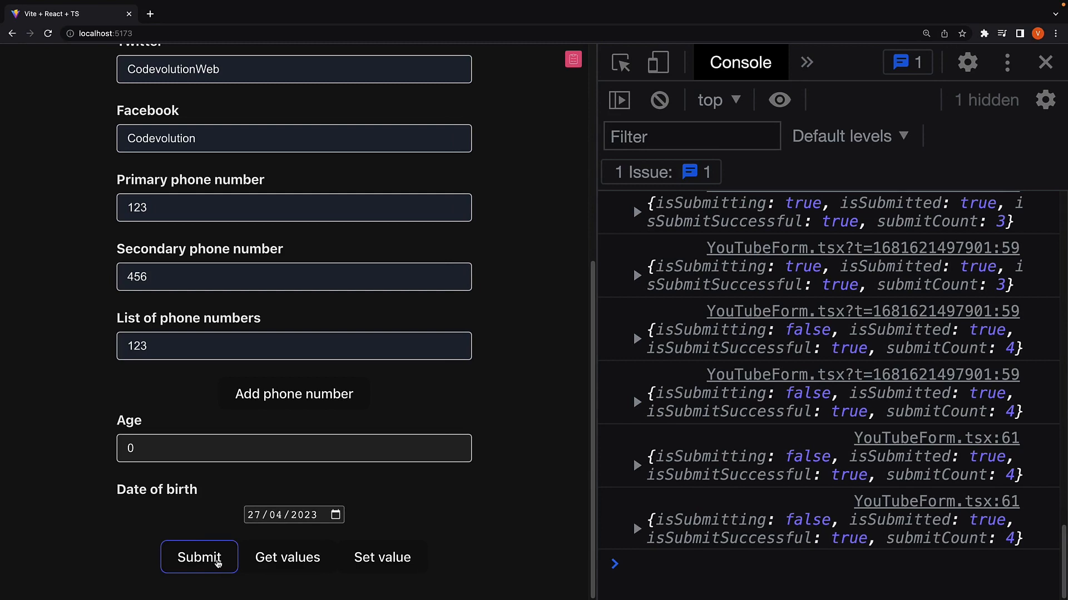
Submit the form again to log isSubmitting true then false with submitCount reaching 5
click(199, 558)
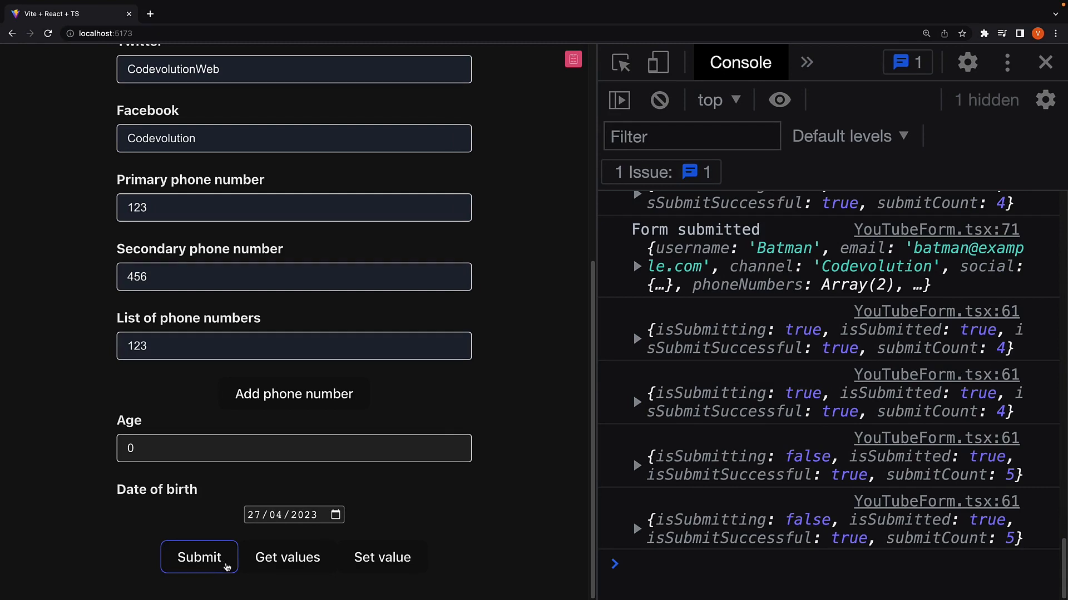
mouse_move(525, 455)
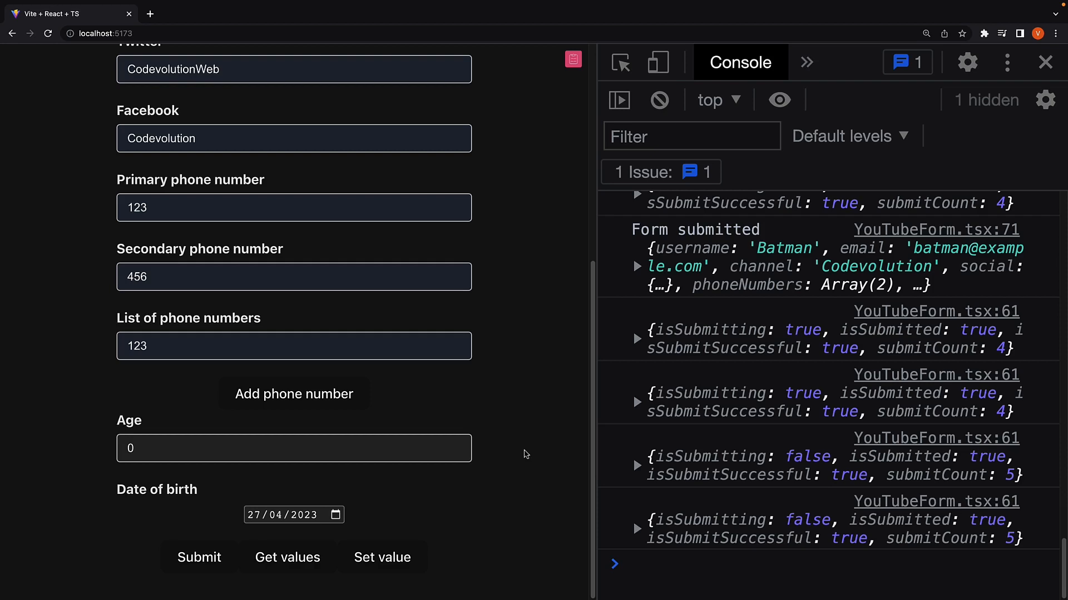
mouse_move(542, 325)
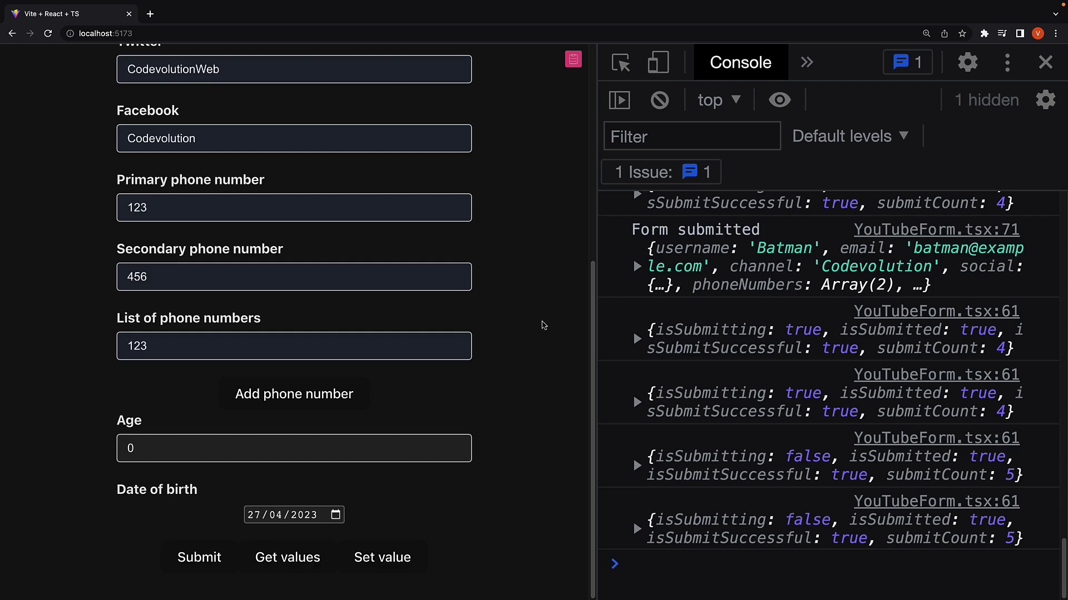